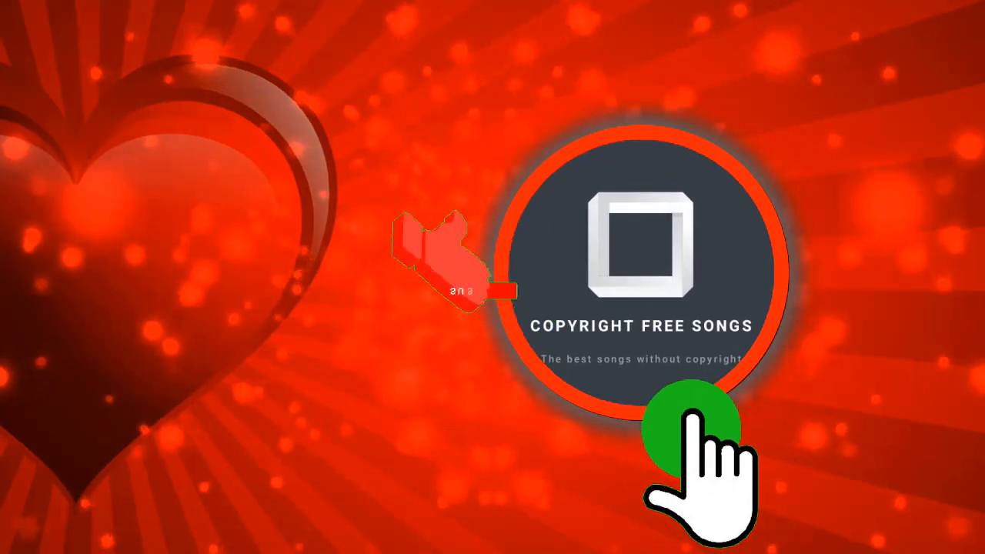
{"action": "left_click", "coordinate": [694, 427]}
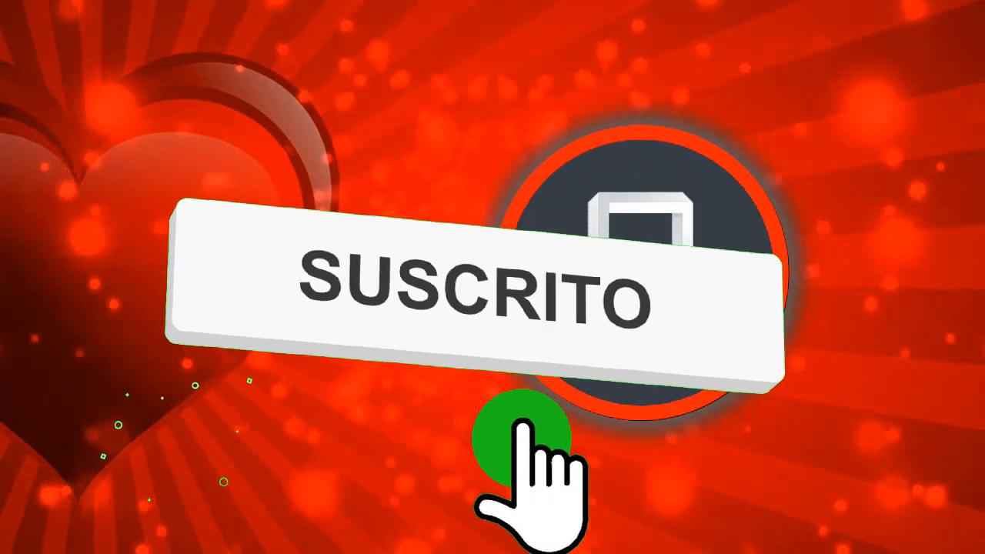